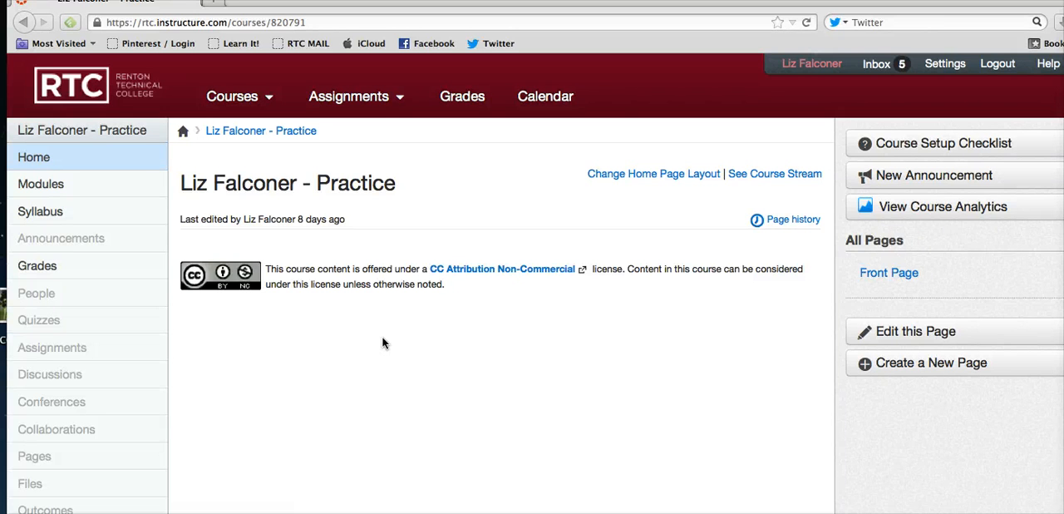
mouse_move(273, 109)
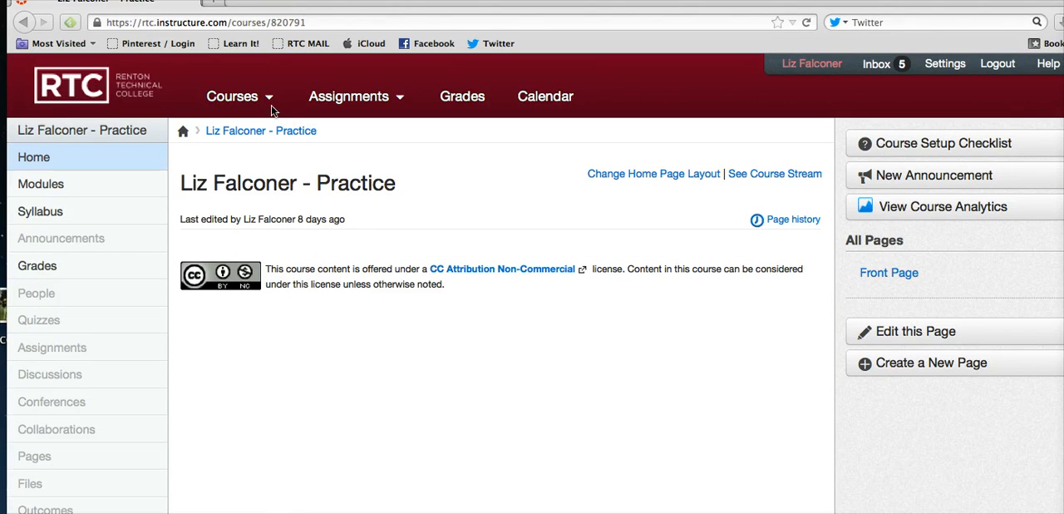
- Reach the practice course's settings, edit its details and launch 'Import Content into this Course'
left_click(233, 97)
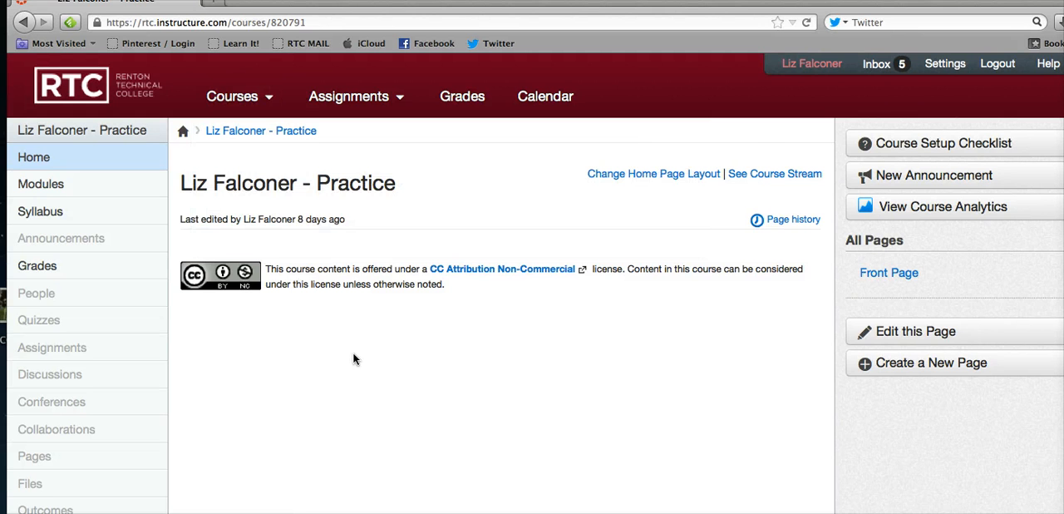
scroll("down", 3)
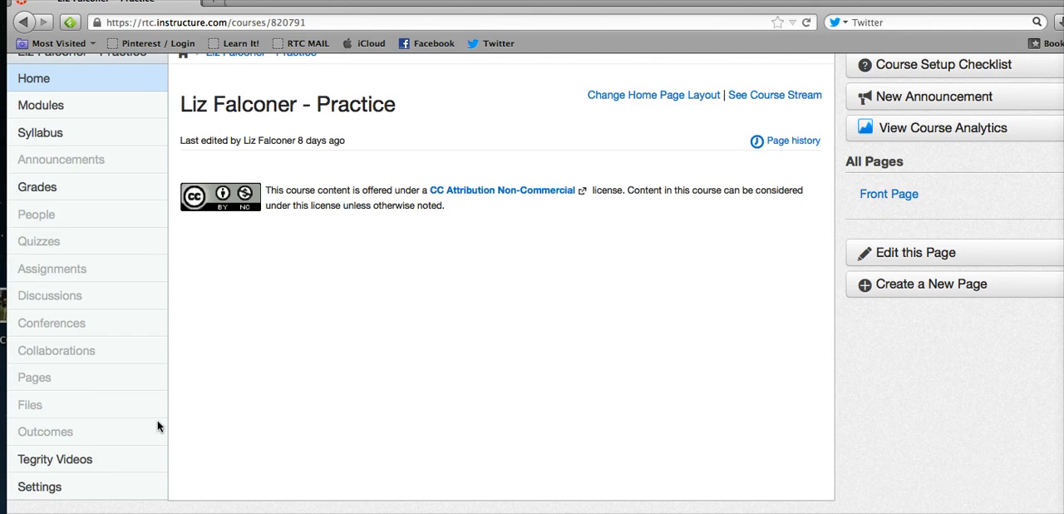
left_click(40, 486)
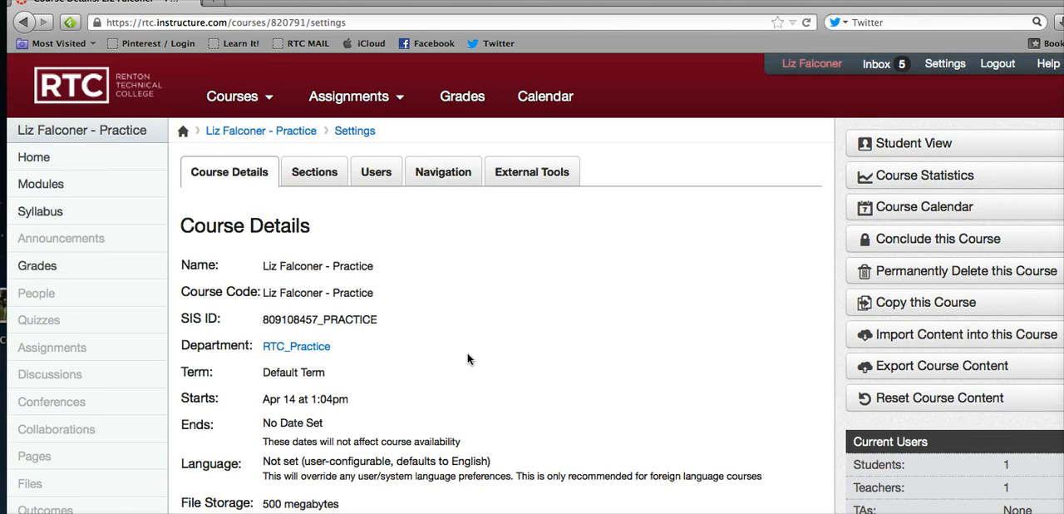
scroll("down", 3)
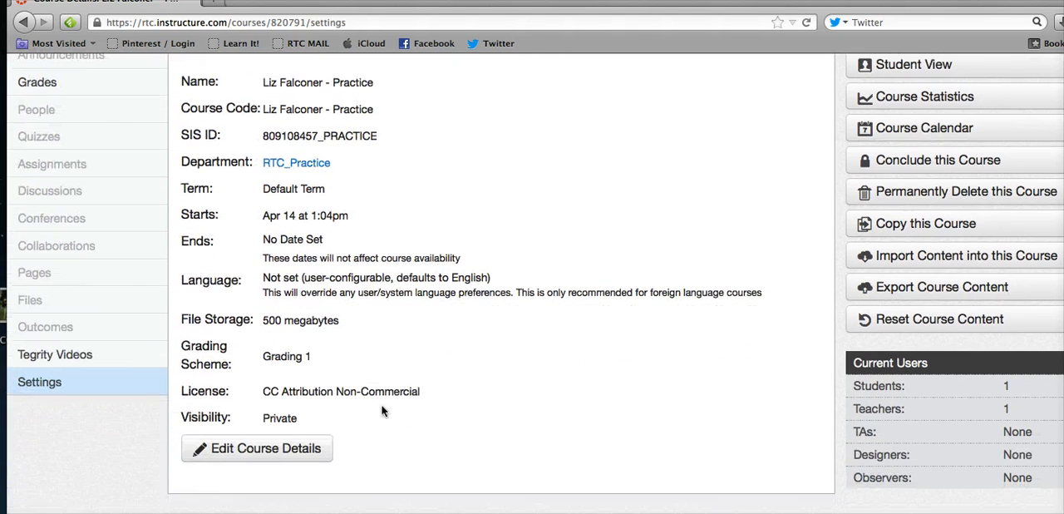
left_click(256, 449)
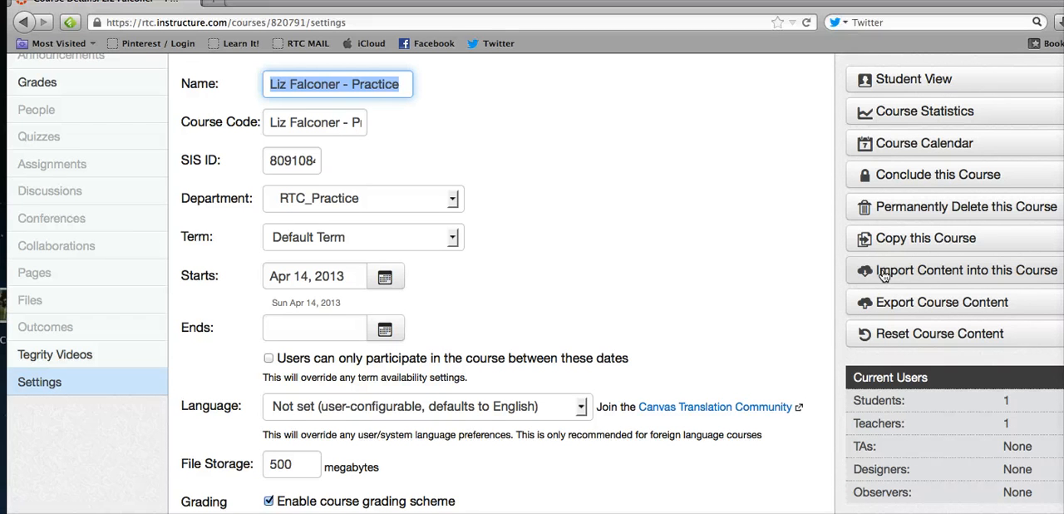
left_click(965, 269)
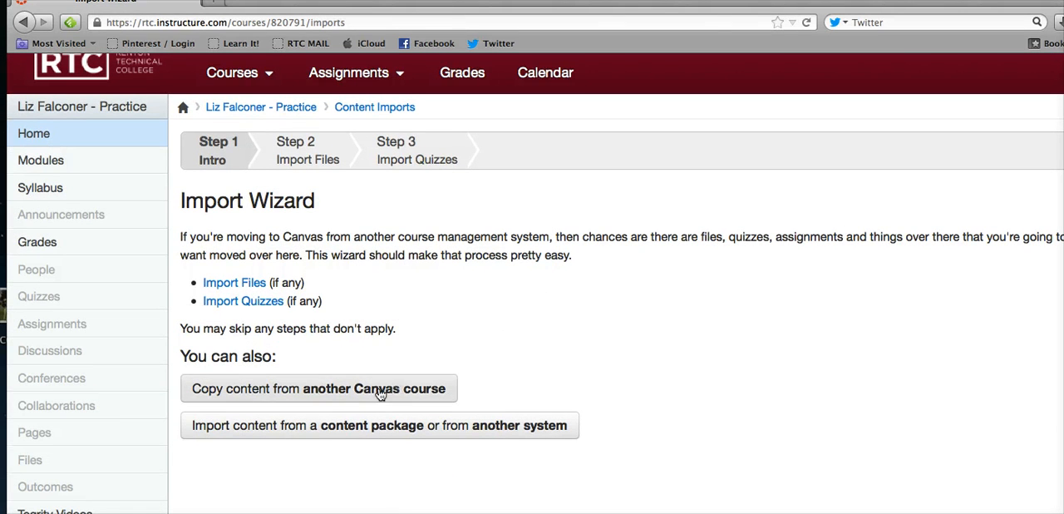
- Copy content from another Canvas course, picking EDUC 180 Canvas Basics for Instructors B234 as the source
left_click(319, 389)
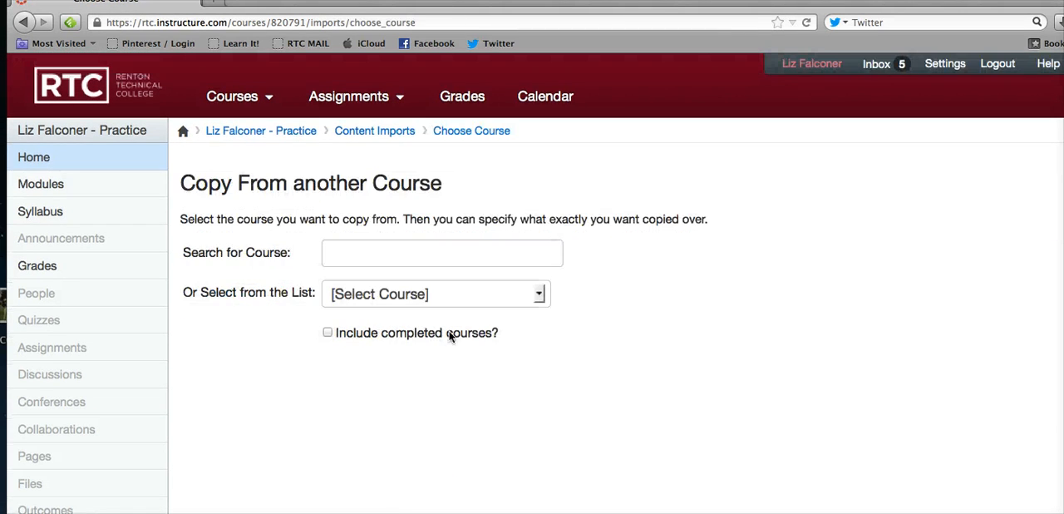
left_click(435, 292)
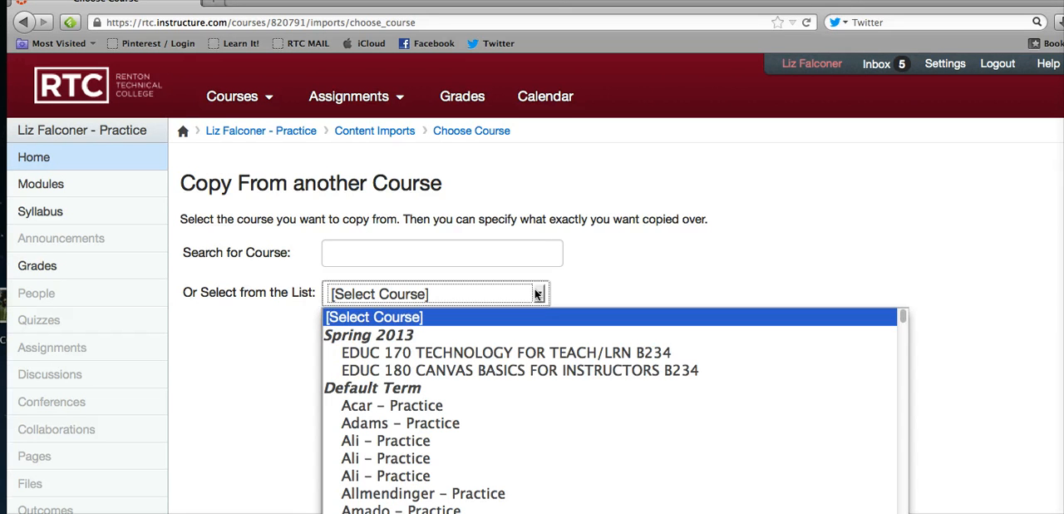
left_click(518, 370)
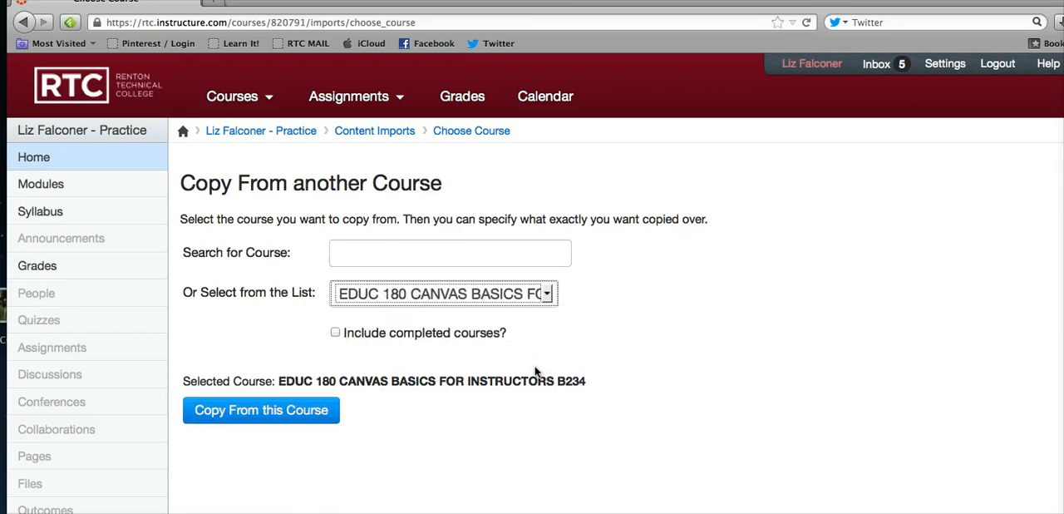
mouse_move(584, 343)
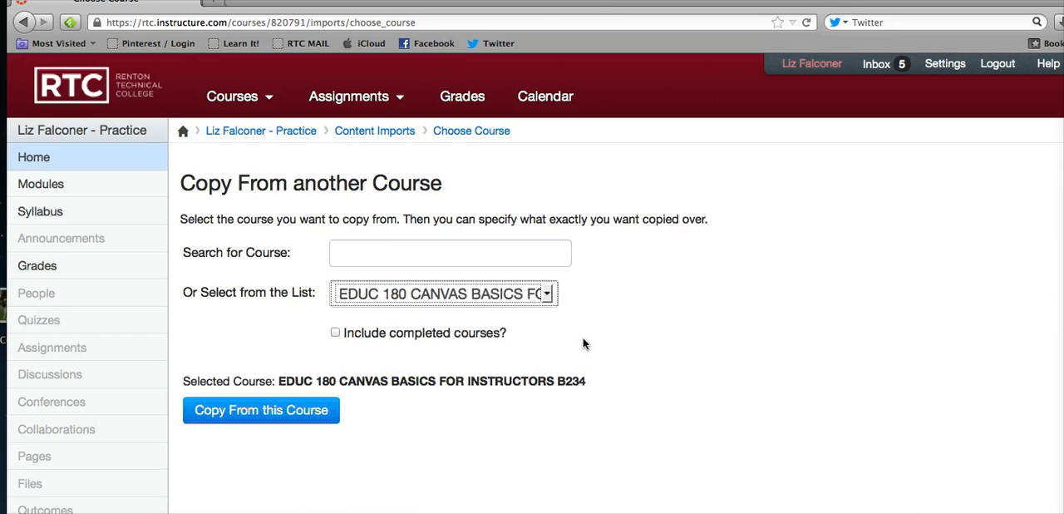
scroll("down", 3)
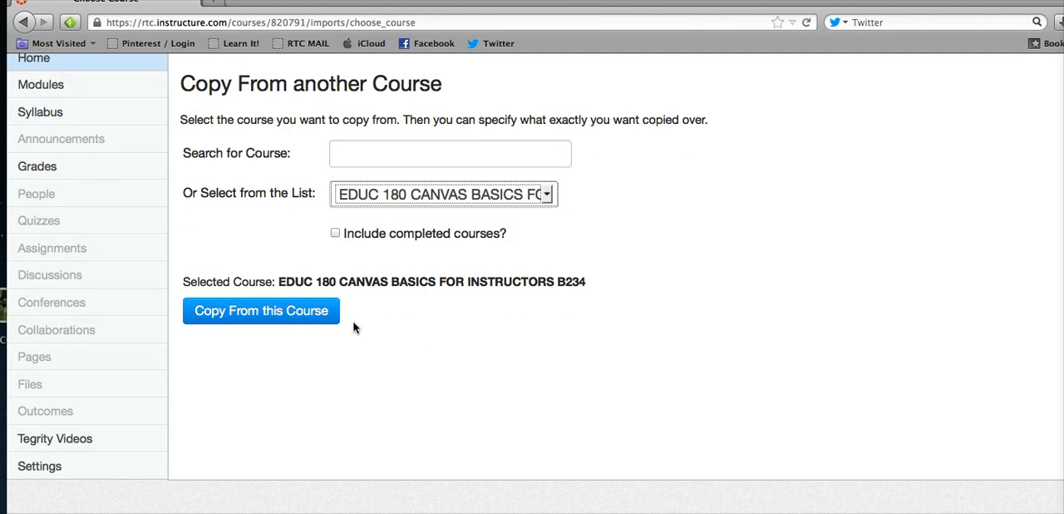
left_click(261, 309)
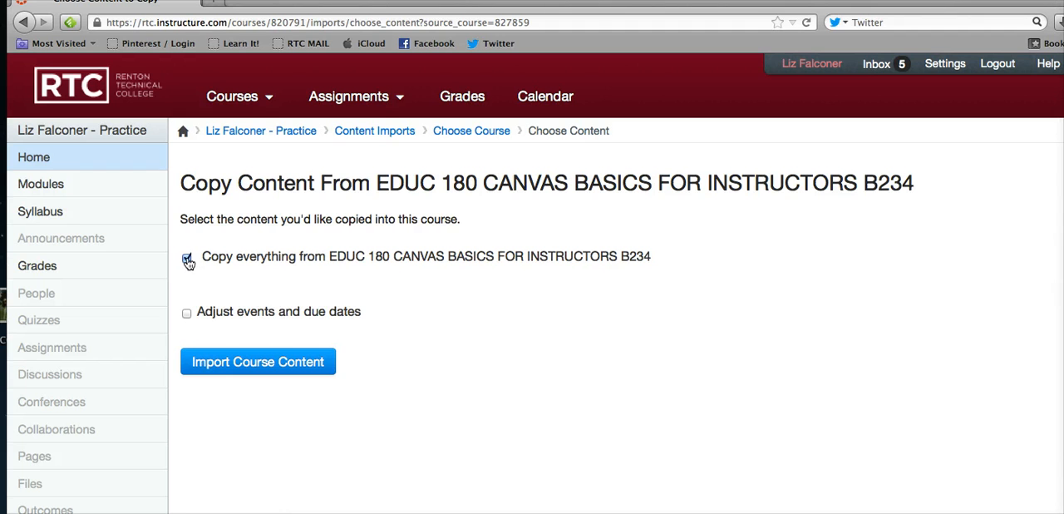
left_click(186, 256)
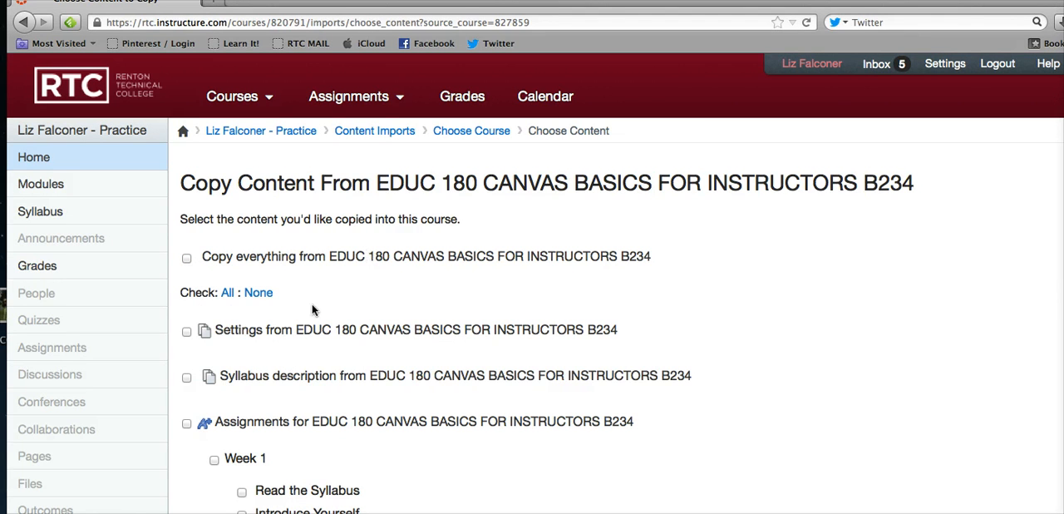
left_click(187, 329)
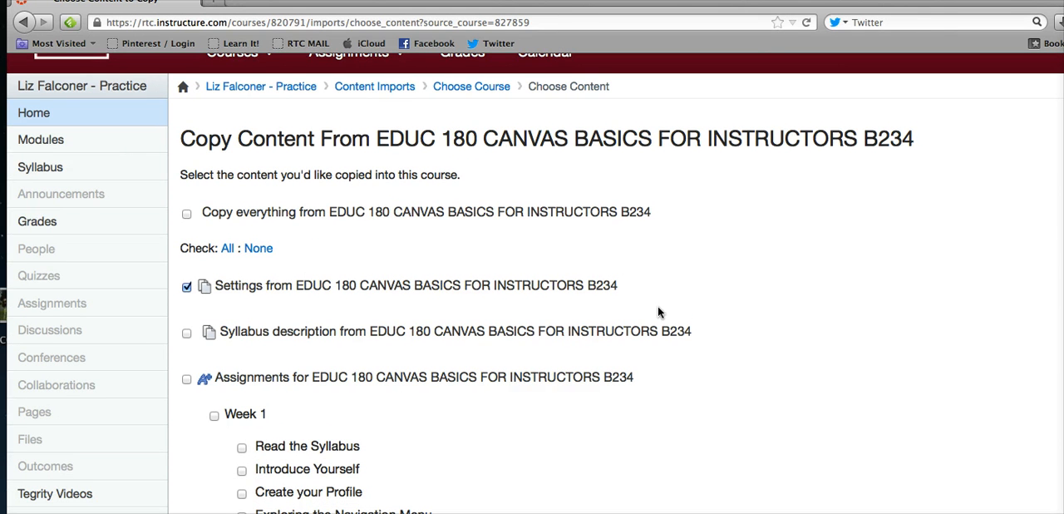
scroll("down", 3)
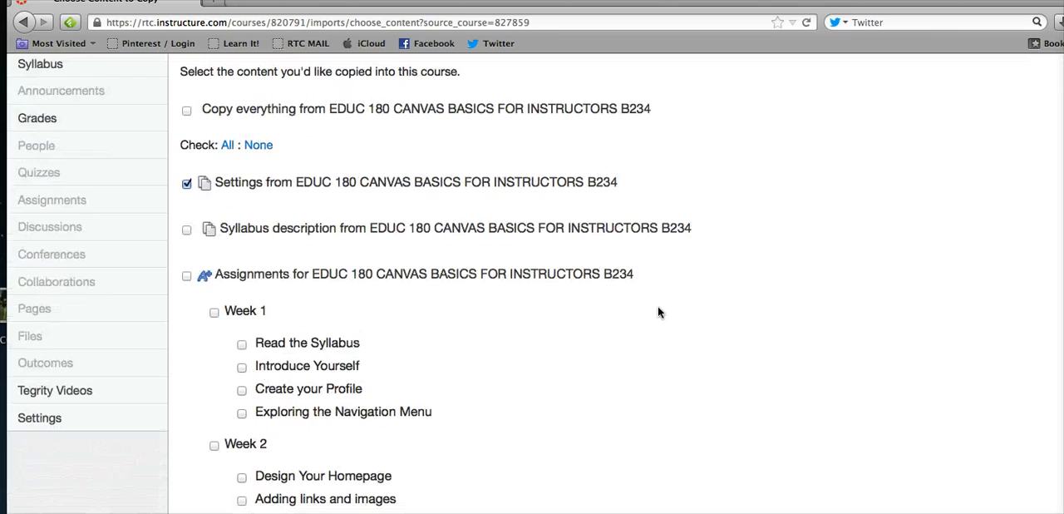
scroll("down", 3)
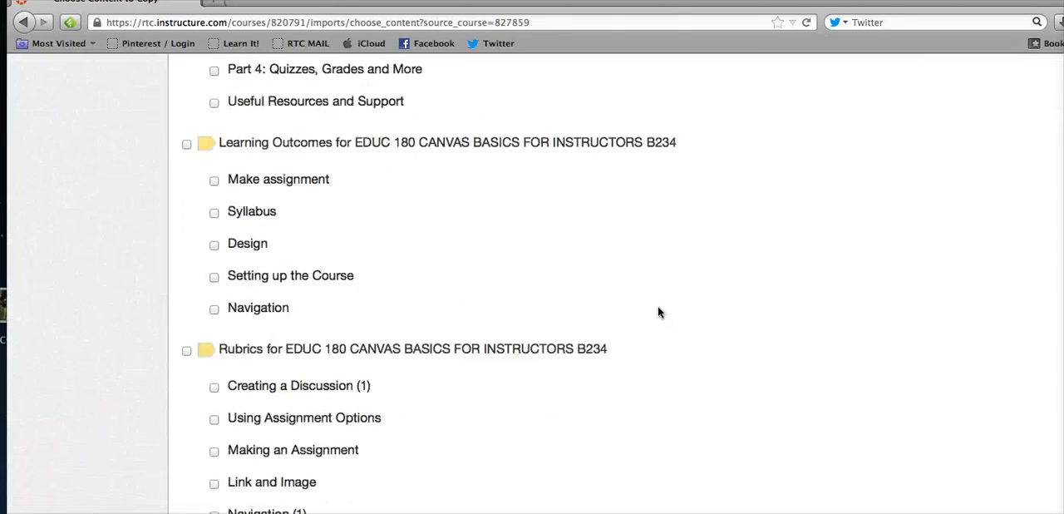
scroll("down", 3)
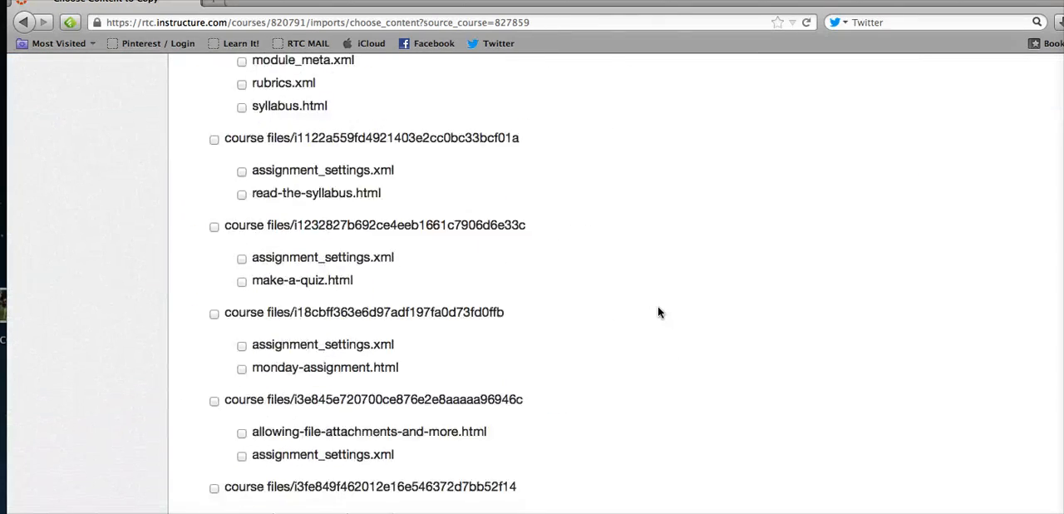
scroll("down", 3)
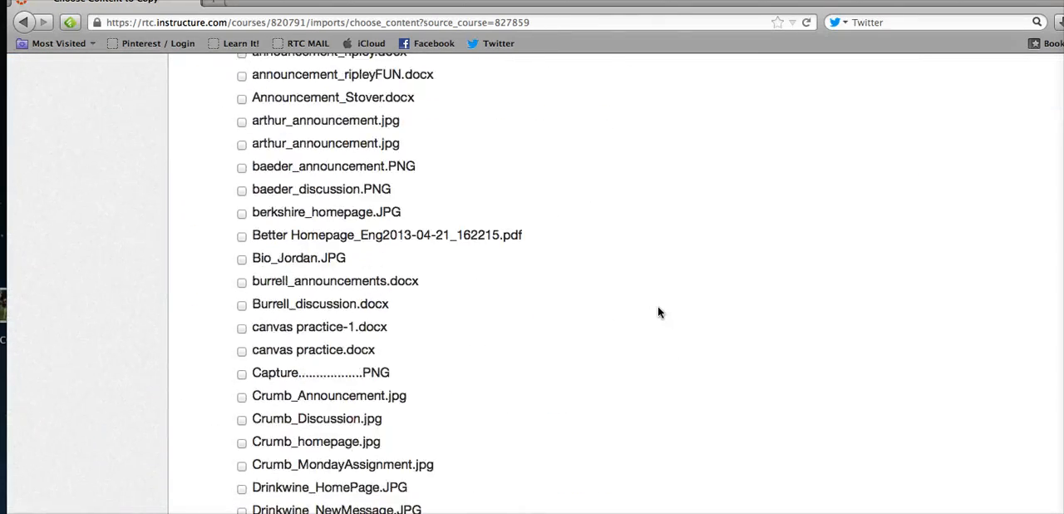
scroll("down", 3)
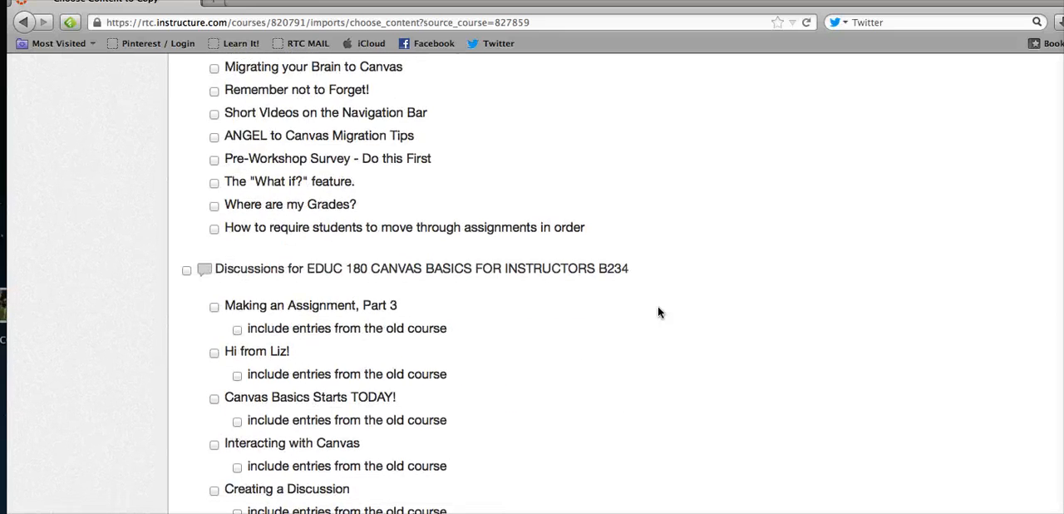
scroll("down", 3)
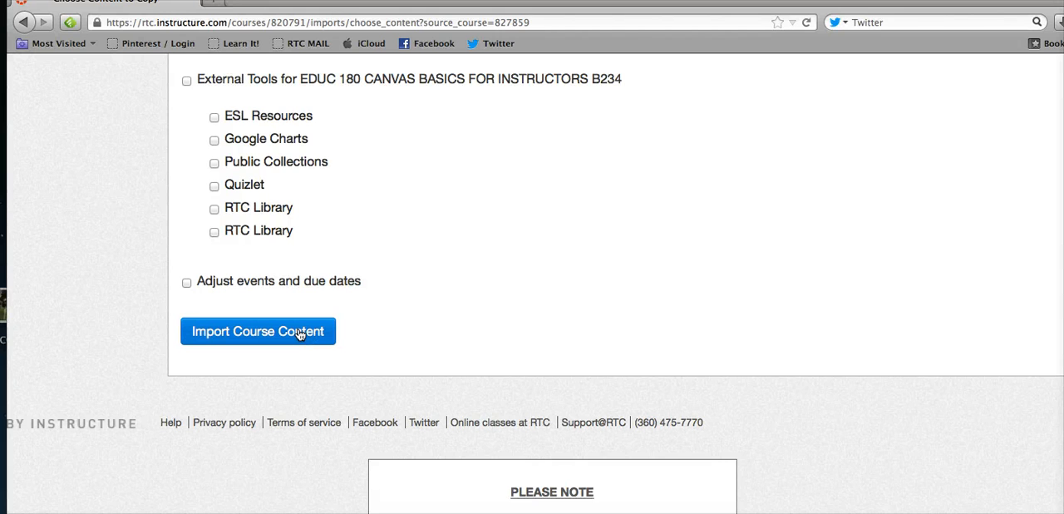
left_click(257, 330)
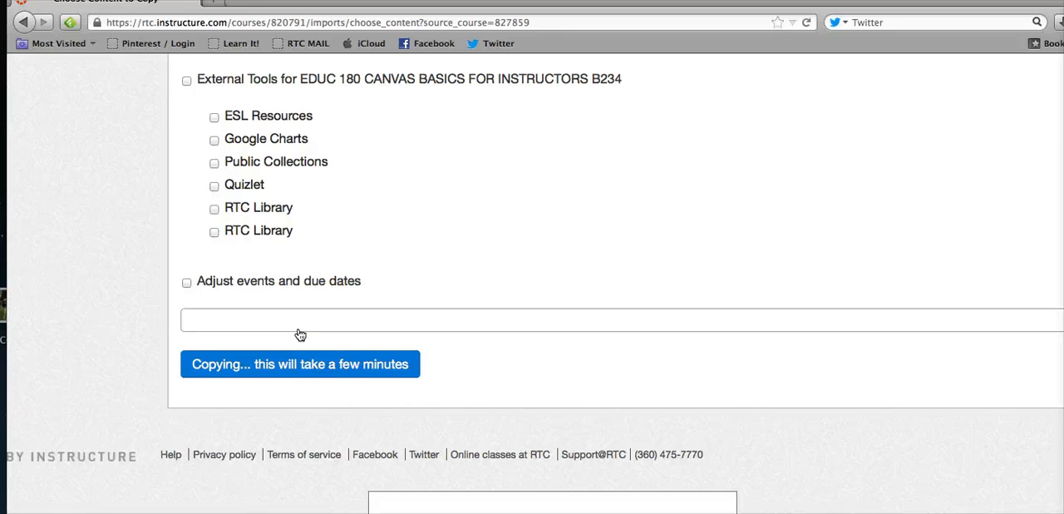
- Import the selected EDUC 180 course content and wait for the 'Course Copy Succeeded' message
left_click(299, 362)
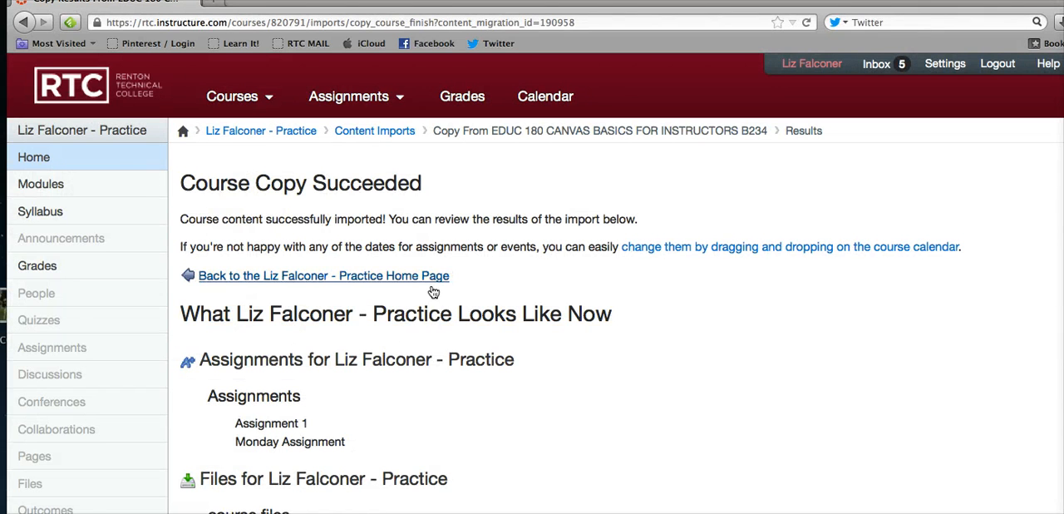
scroll("down", 3)
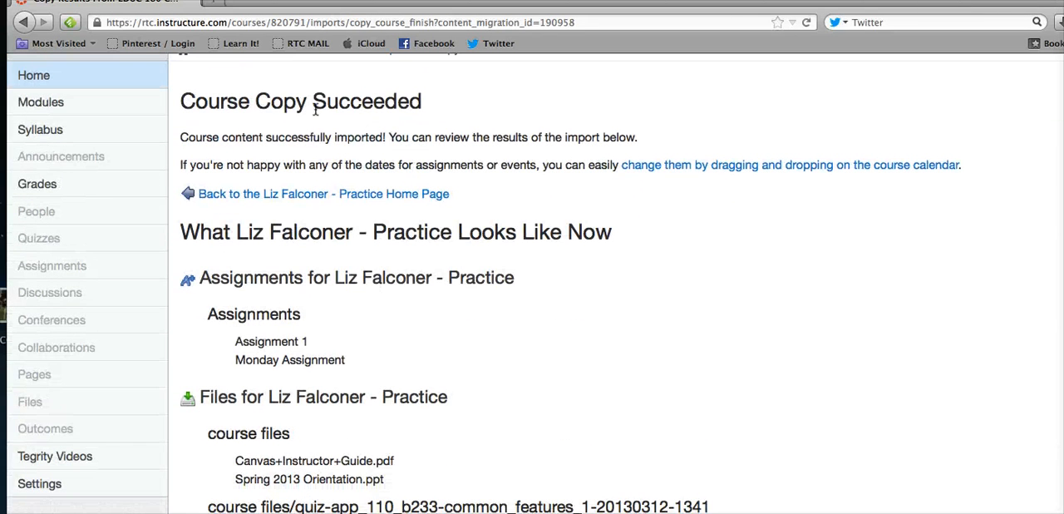
scroll("down", 3)
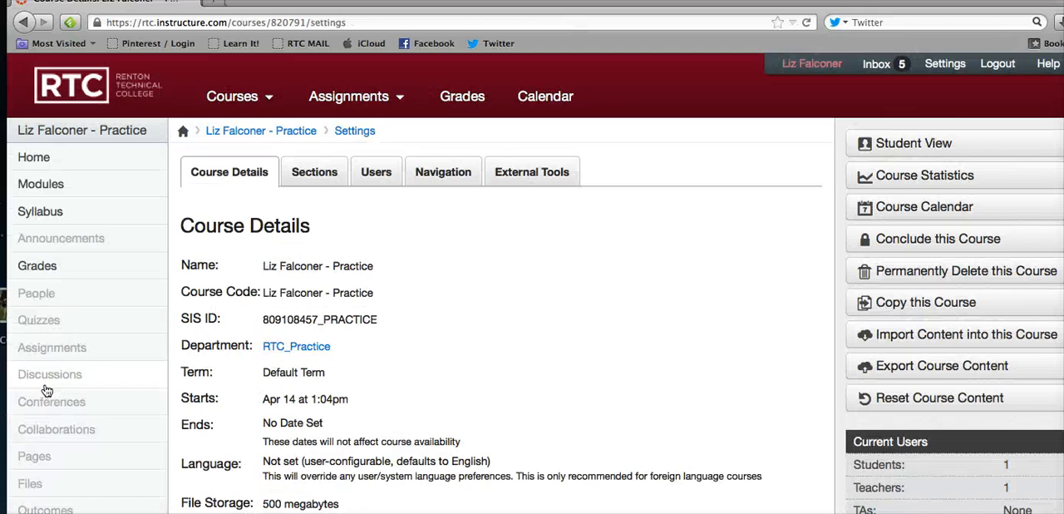
- Edit the course details, view the Grading 1 scheme and head to manage grading schemes
scroll("down", 3)
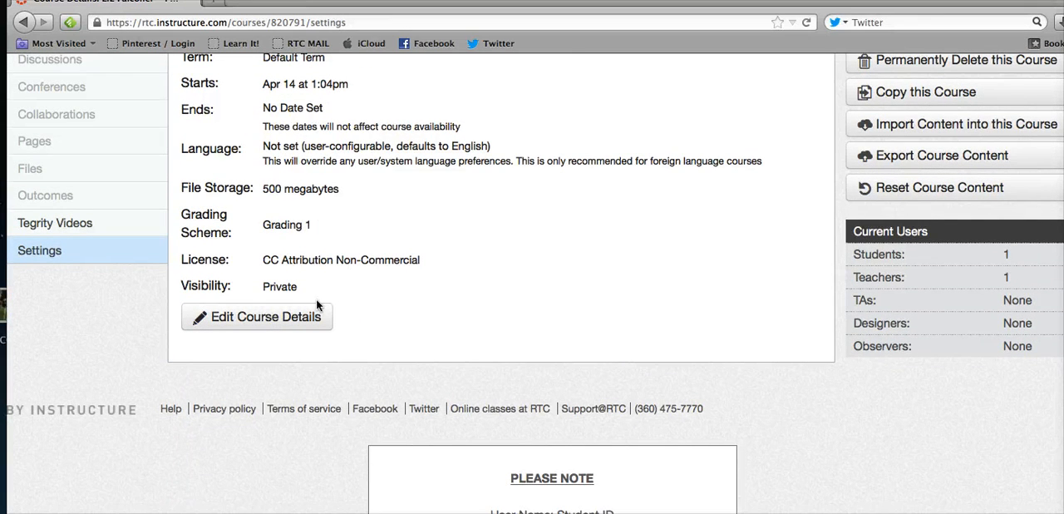
mouse_move(280, 315)
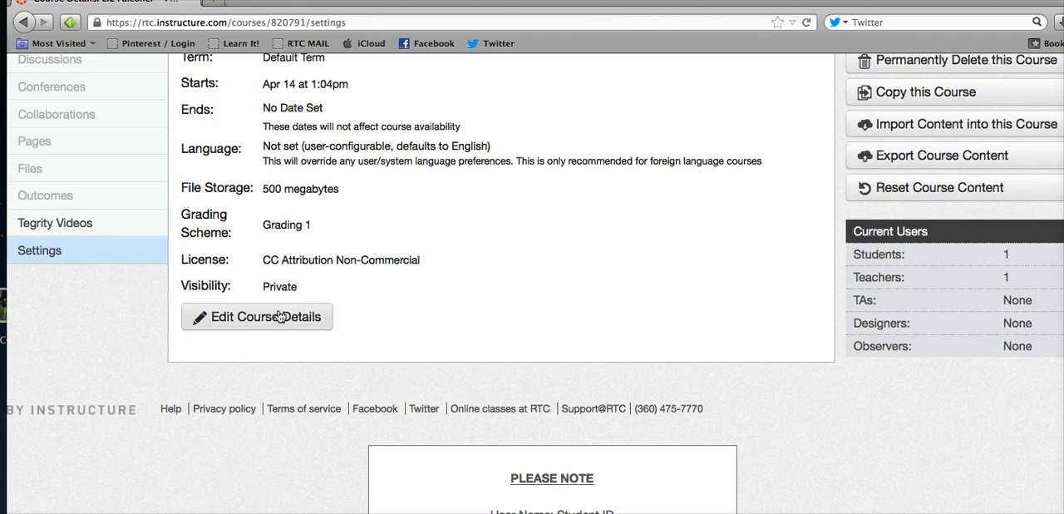
left_click(256, 315)
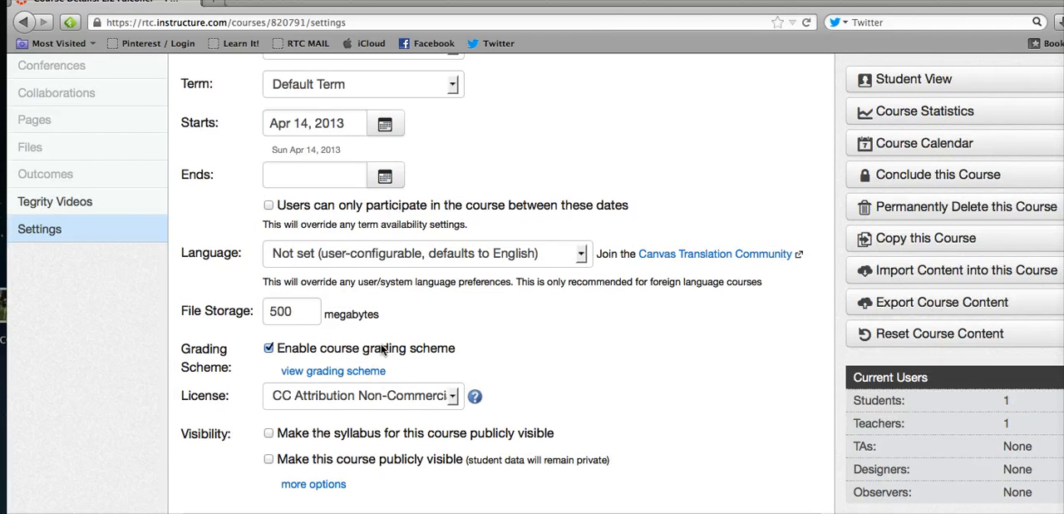
left_click(332, 371)
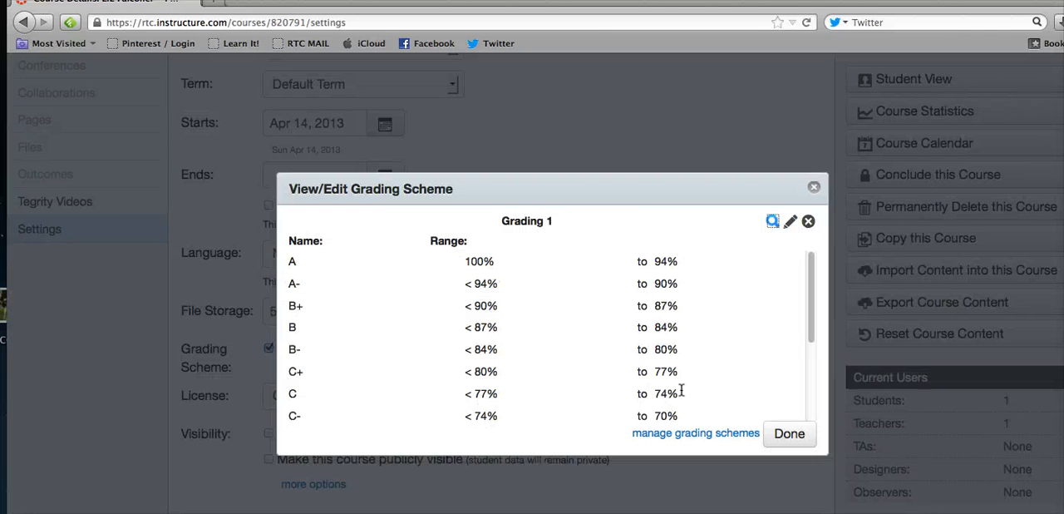
left_click(694, 432)
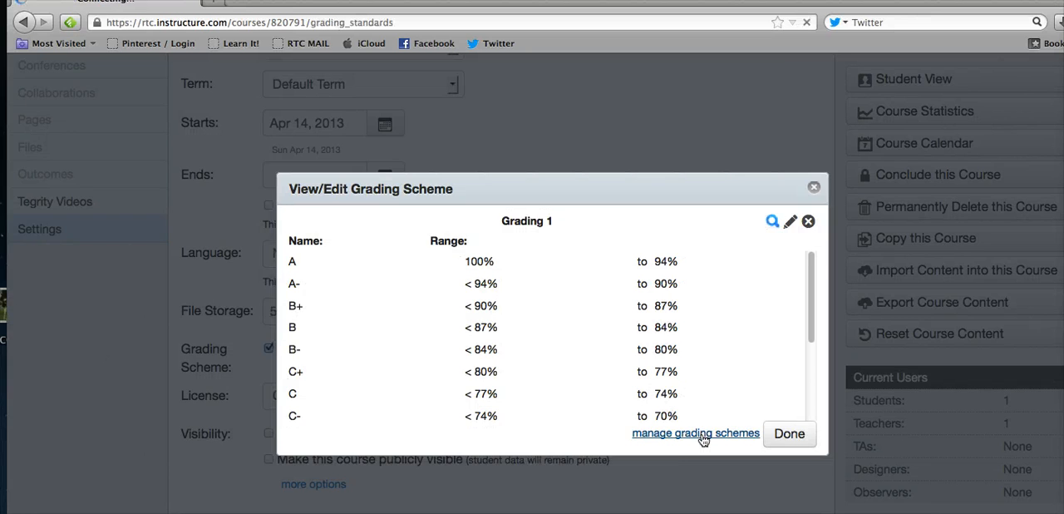
- Review the Grading Schemes page listing Grading 1, Grading 2 and the copied Test 2 scheme
left_click(695, 432)
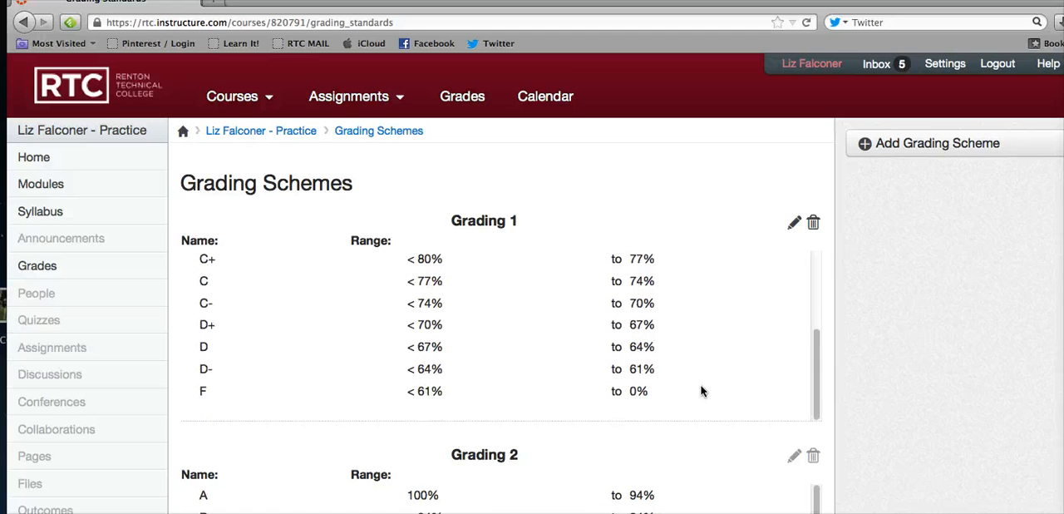
scroll("down", 3)
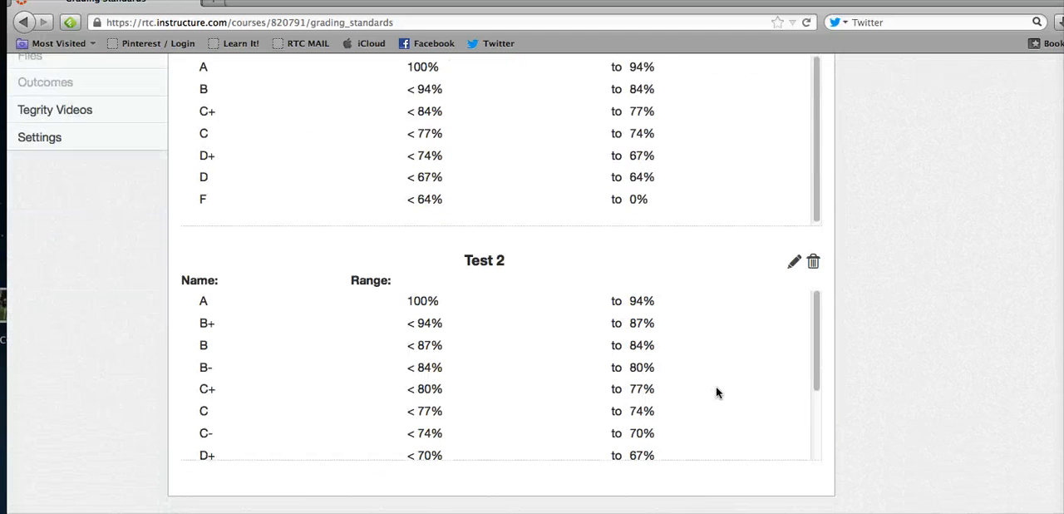
scroll("down", 3)
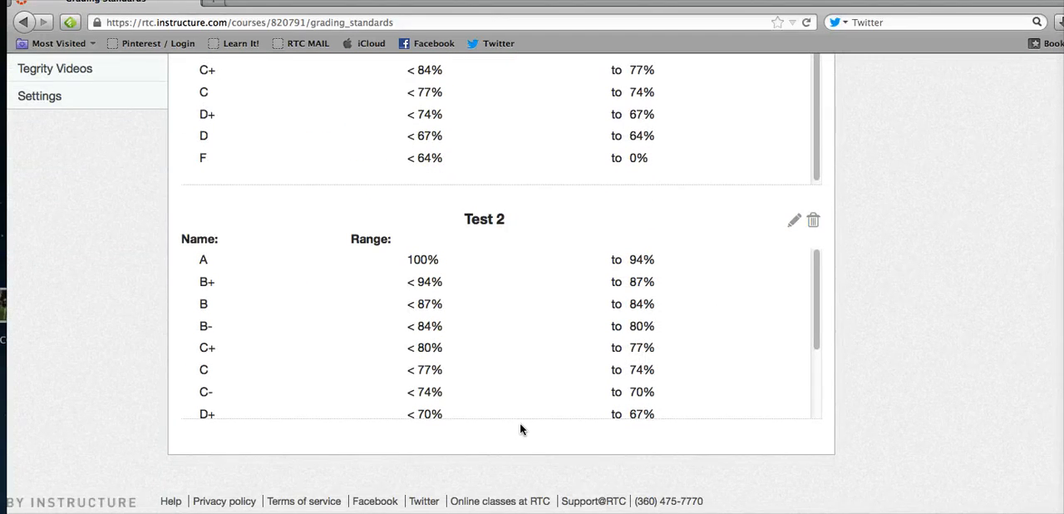
mouse_move(307, 458)
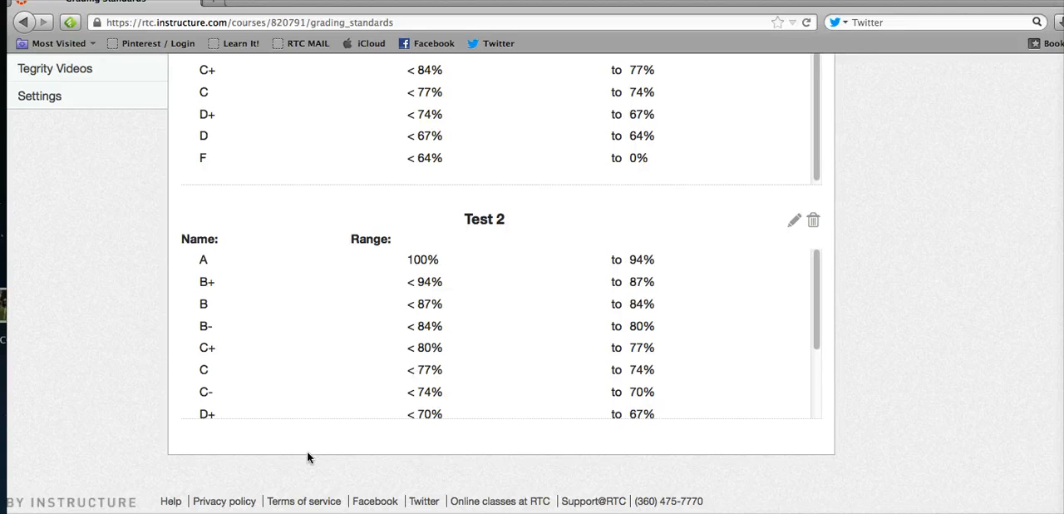